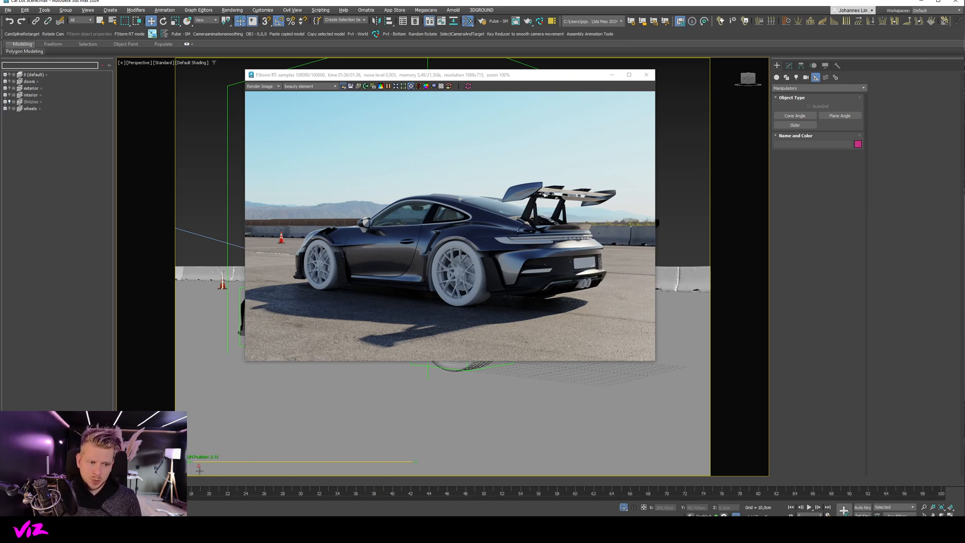
Move the render preview aside and start Wire Parameters from the slider
{"action": "left_click_drag", "start_coordinate": [198, 466], "coordinate": [329, 464]}
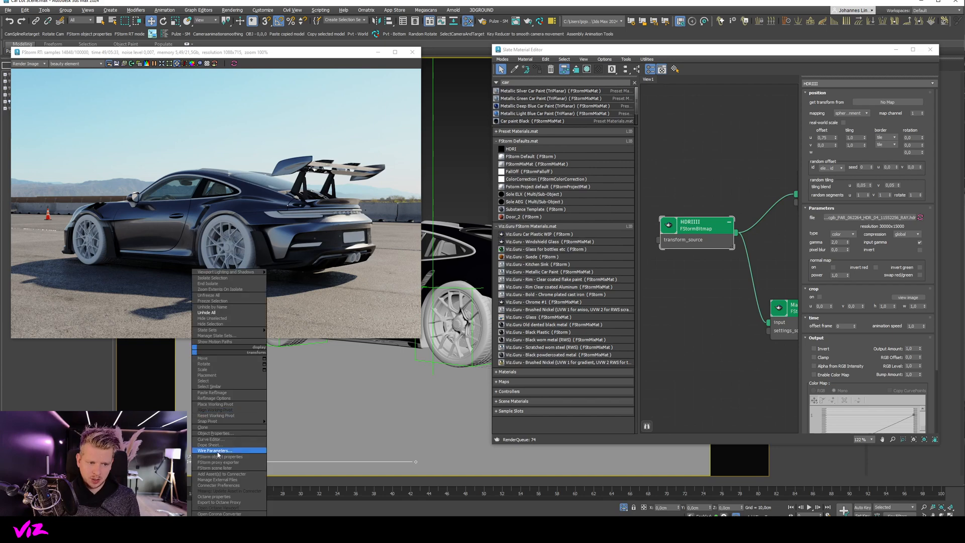
{"action": "left_click", "coordinate": [214, 450]}
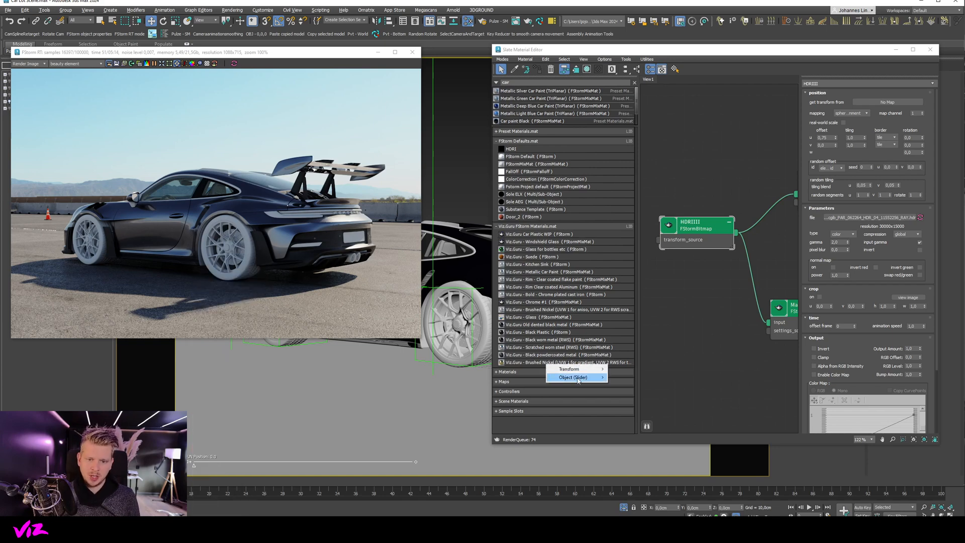
{"action": "mouse_move", "coordinate": [574, 377]}
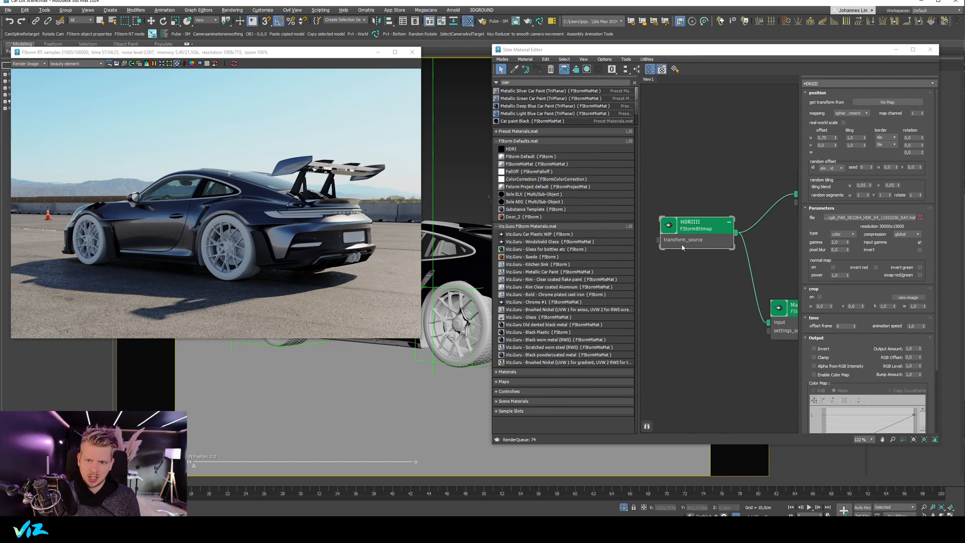
{"action": "mouse_move", "coordinate": [703, 255]}
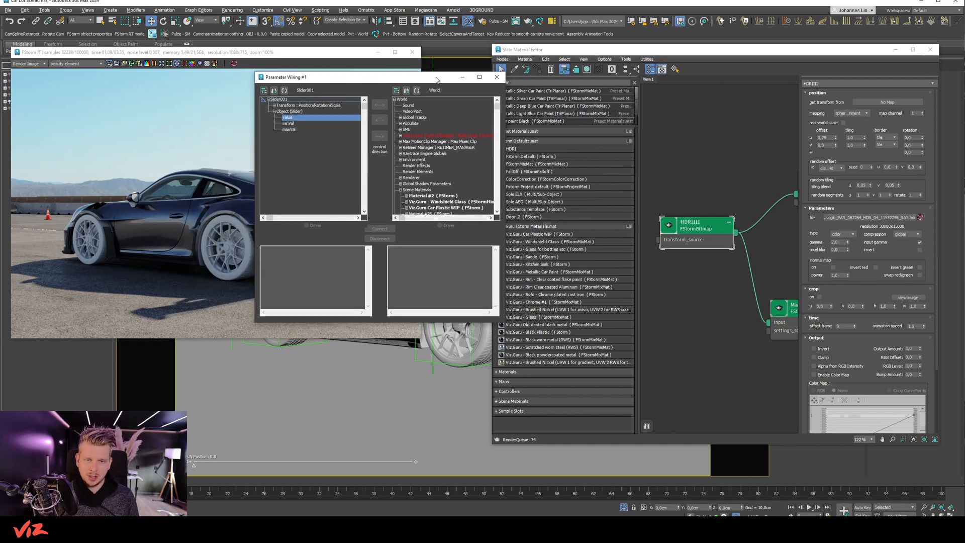
{"action": "mouse_move", "coordinate": [438, 114]}
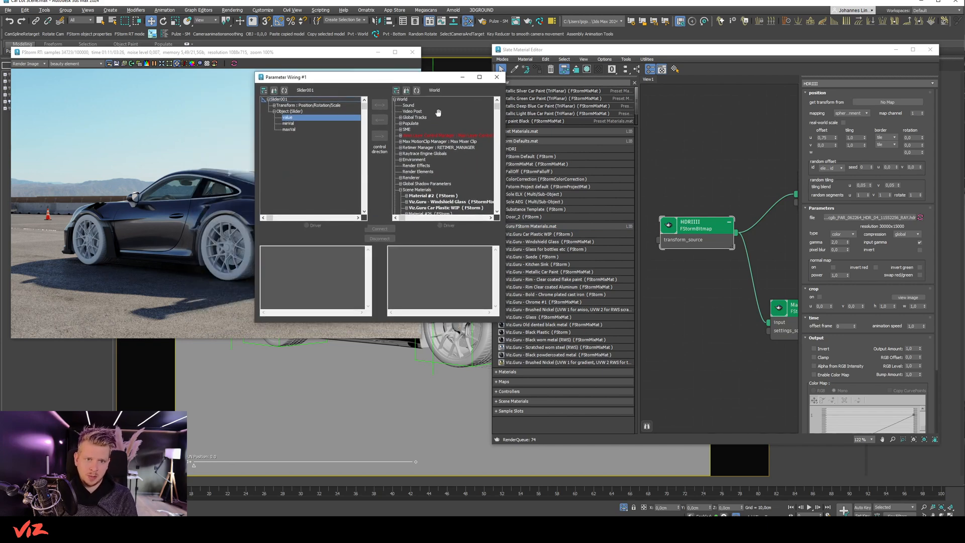
{"action": "scroll", "scroll_direction": "down", "scroll_amount": 3}
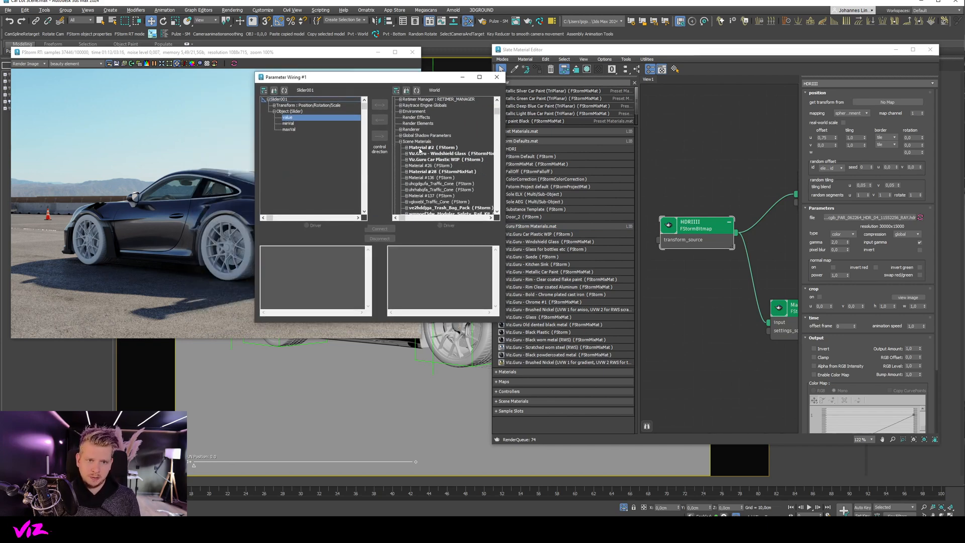
{"action": "scroll", "scroll_direction": "down", "scroll_amount": 3}
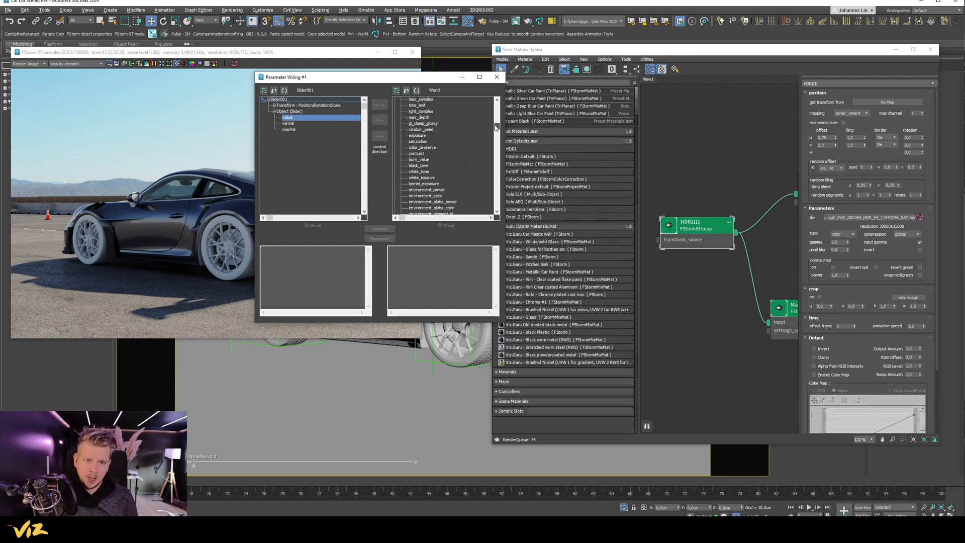
{"action": "left_click", "coordinate": [432, 141]}
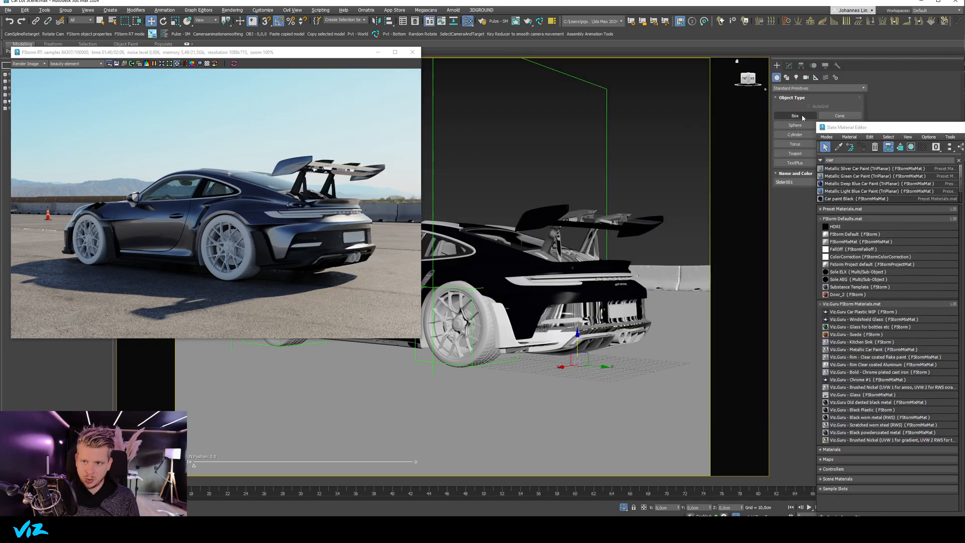
Bring the Slate Material Editor back in front of the viewport
{"action": "left_click", "coordinate": [795, 125]}
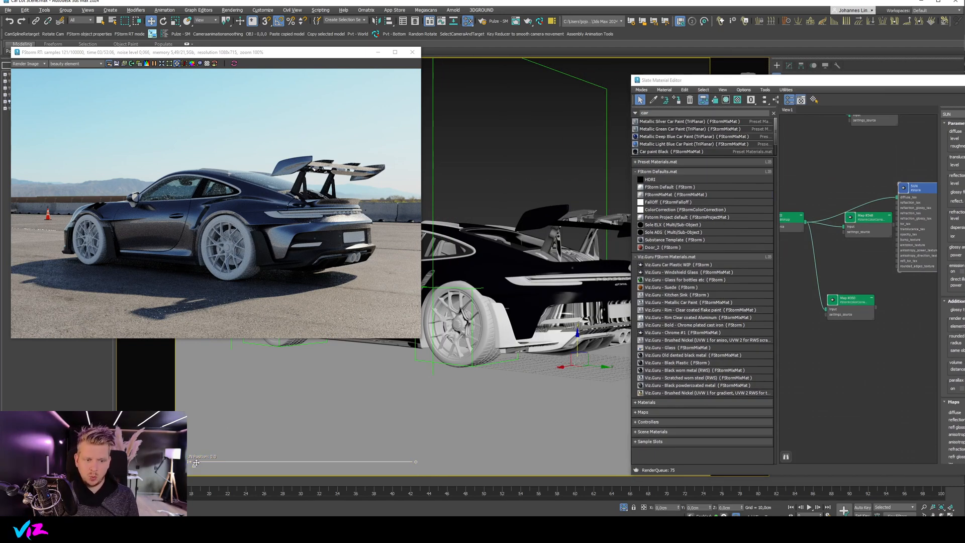
Wire the slider's value and select the diffuse_tex HDRI map's offset as the target
{"action": "right_click", "coordinate": [571, 374]}
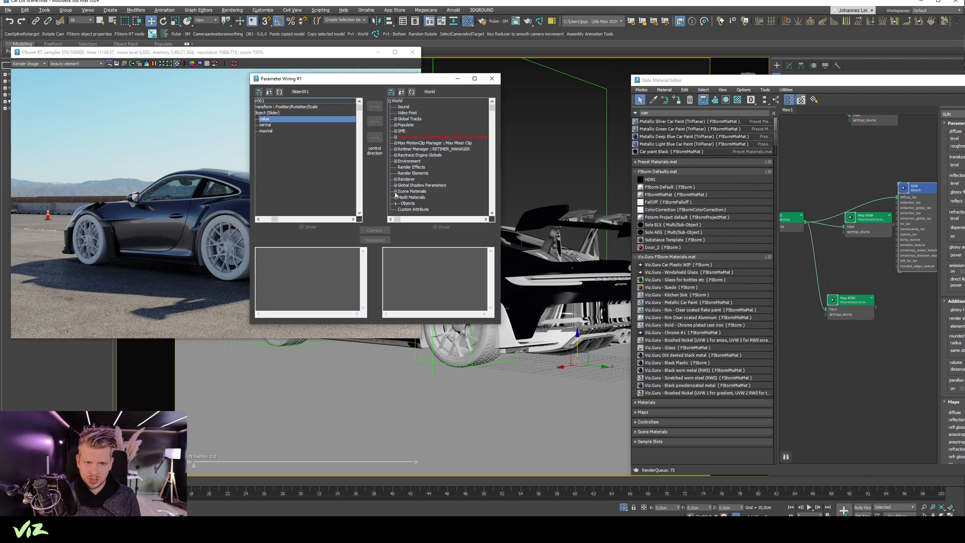
{"action": "scroll", "scroll_direction": "down", "scroll_amount": 3}
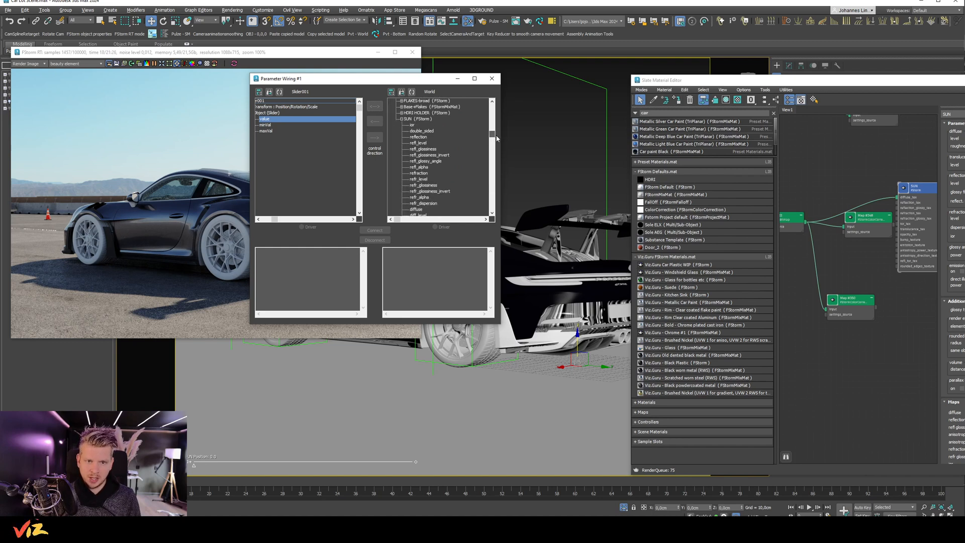
{"action": "scroll", "scroll_direction": "down", "scroll_amount": 3}
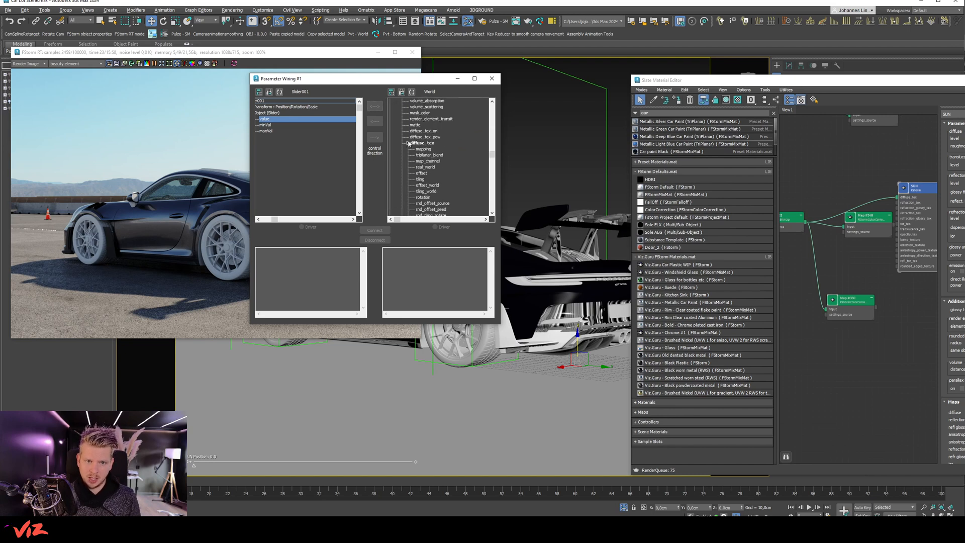
{"action": "left_click", "coordinate": [422, 142]}
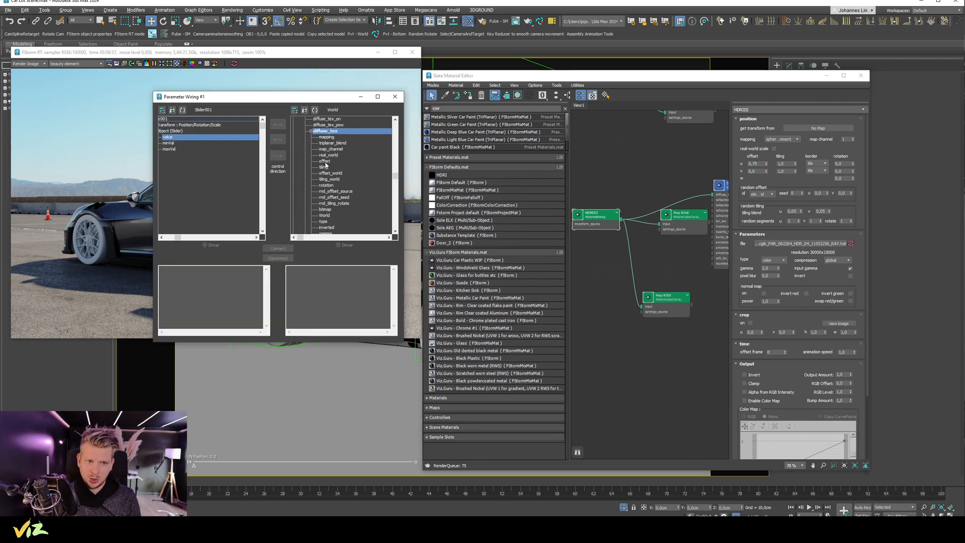
{"action": "left_click", "coordinate": [325, 161]}
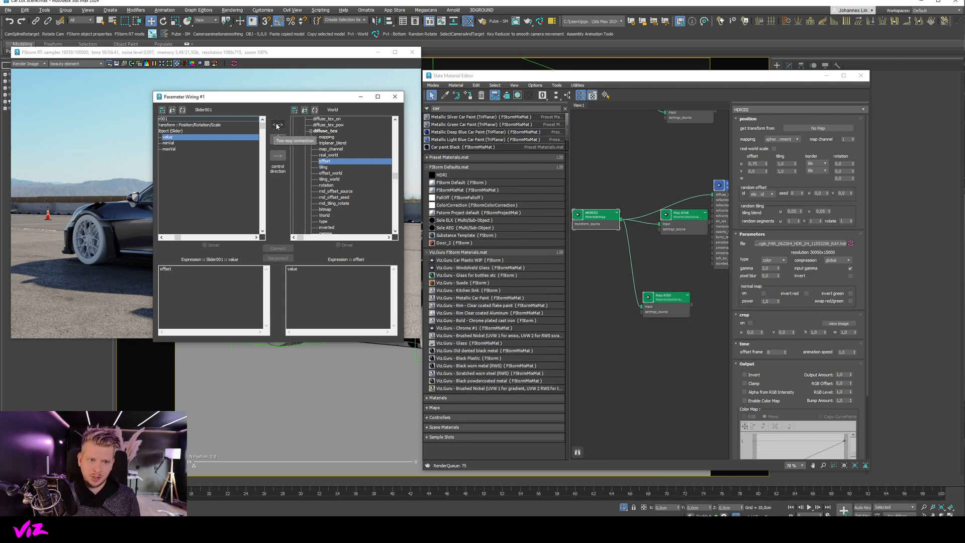
Connect the slider value to the offset one-way, then dismiss the float-to-Point3 conversion error
{"action": "left_click", "coordinate": [277, 124]}
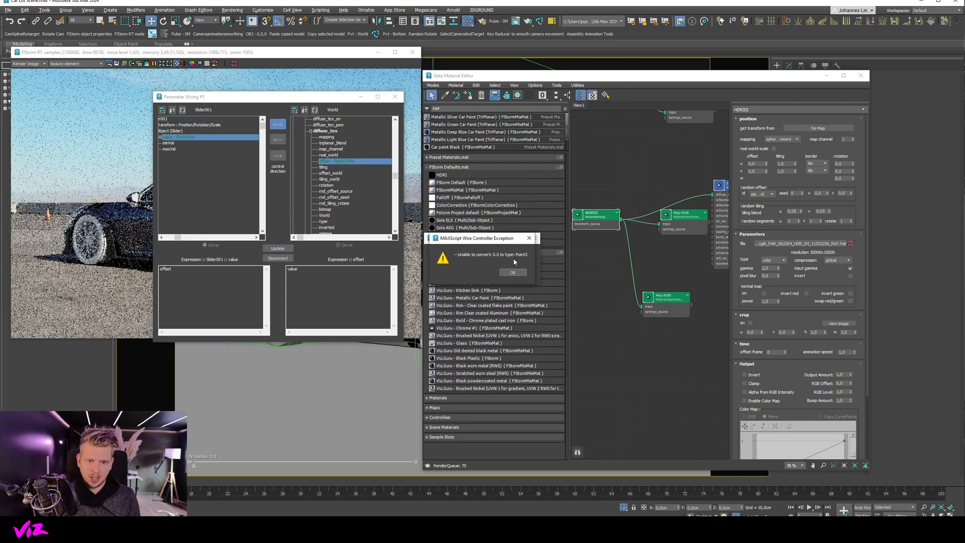
{"action": "left_click", "coordinate": [512, 272]}
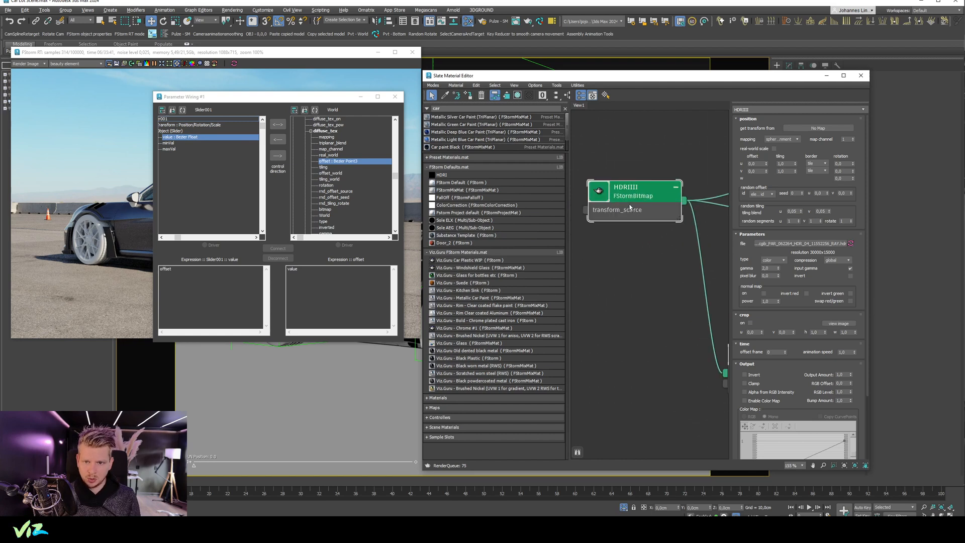
Show all additional parameters on the HDRI FStorm Bitmap node and expand them
{"action": "right_click", "coordinate": [627, 191]}
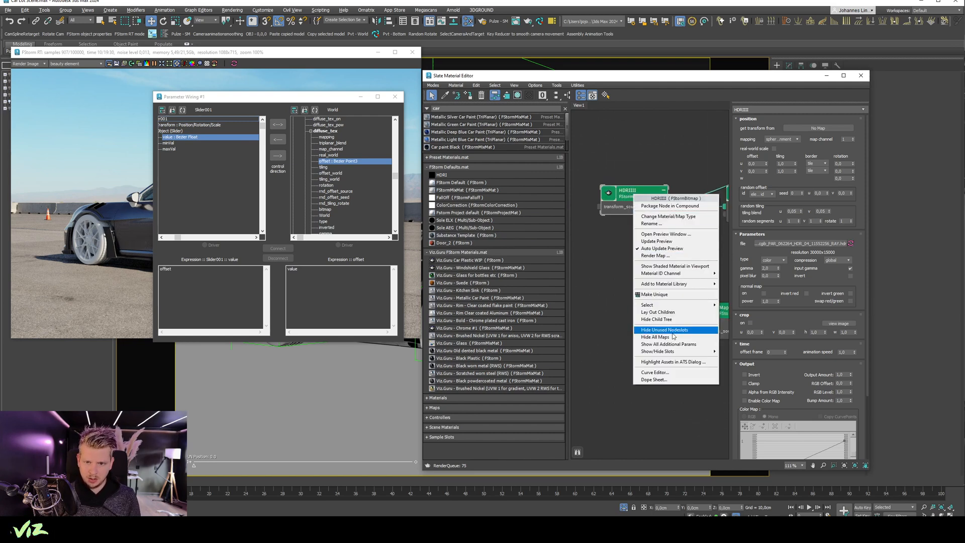
{"action": "left_click", "coordinate": [671, 343]}
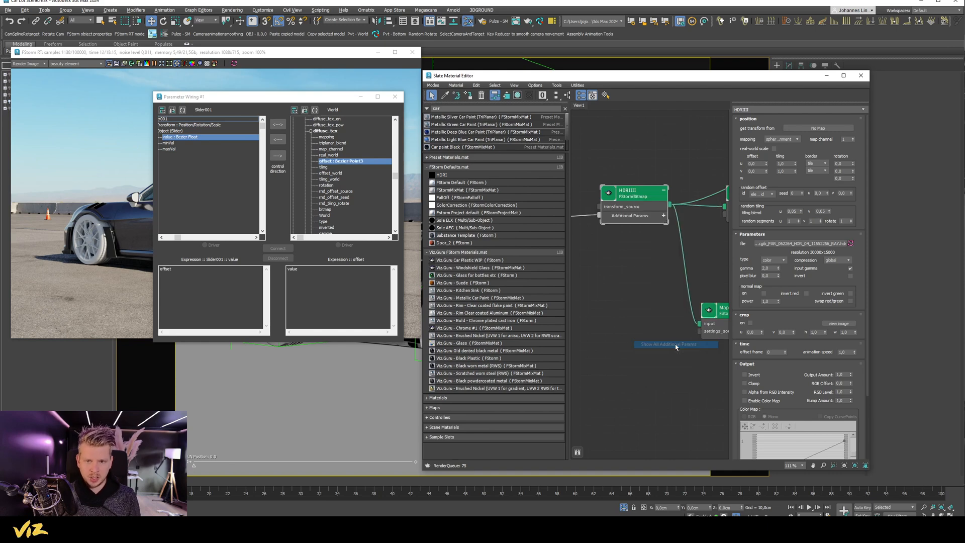
{"action": "left_click", "coordinate": [663, 215]}
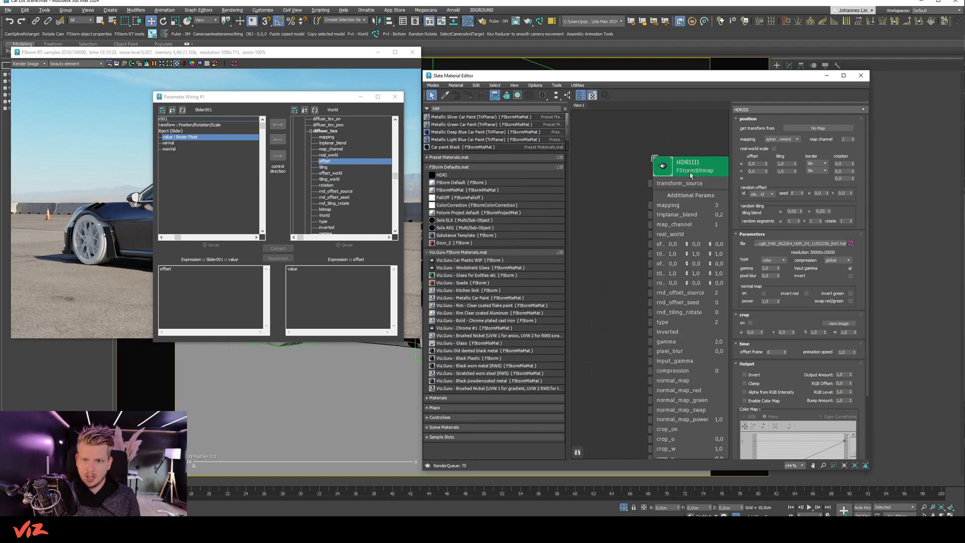
{"action": "left_click_drag", "start_coordinate": [691, 166], "coordinate": [644, 146]}
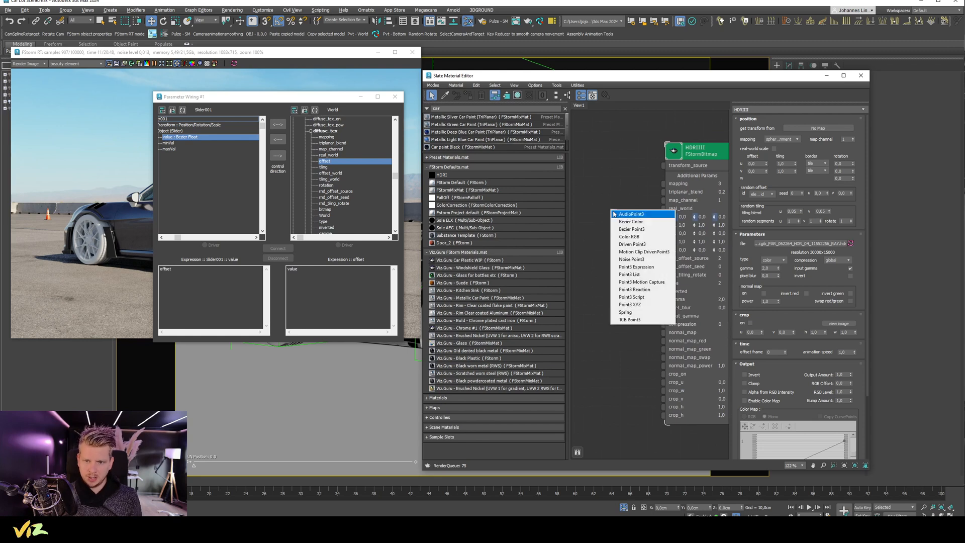
Assign a Point3 XYZ controller to the HDRI offset, splitting it into X, Y, Z float tracks
{"action": "left_click", "coordinate": [632, 229]}
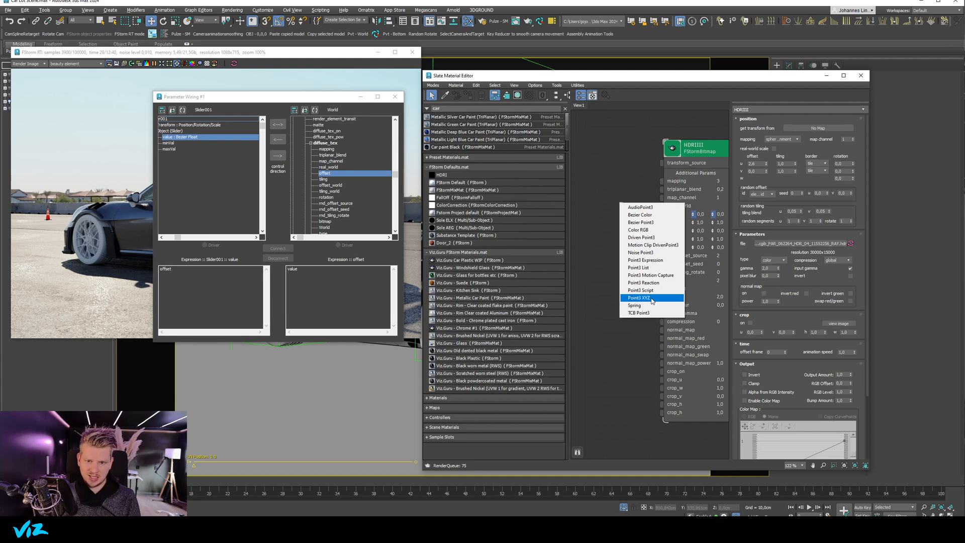
{"action": "left_click", "coordinate": [637, 298]}
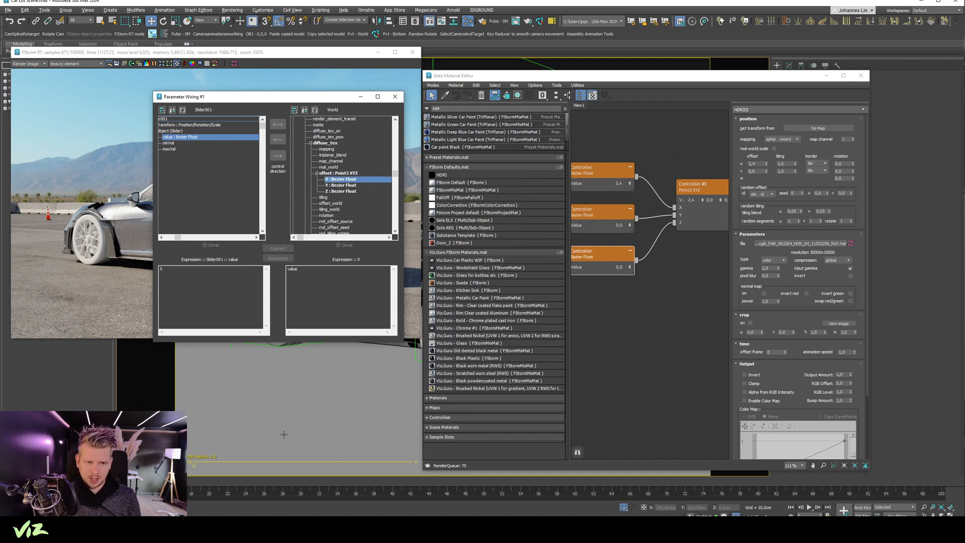
{"action": "mouse_move", "coordinate": [278, 122]}
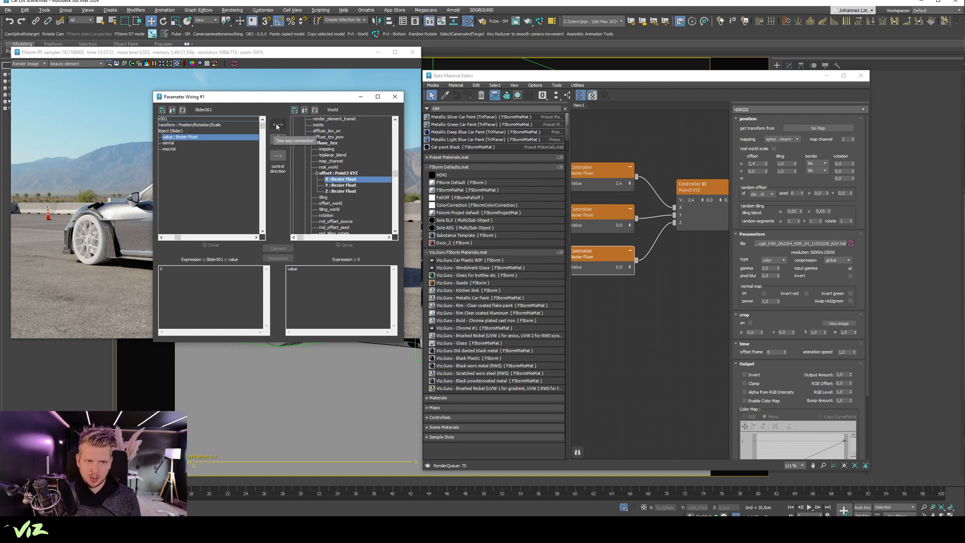
Connect the slider value to the offset's X : Bezier Float track and close Parameter Wiring
{"action": "left_click", "coordinate": [278, 127]}
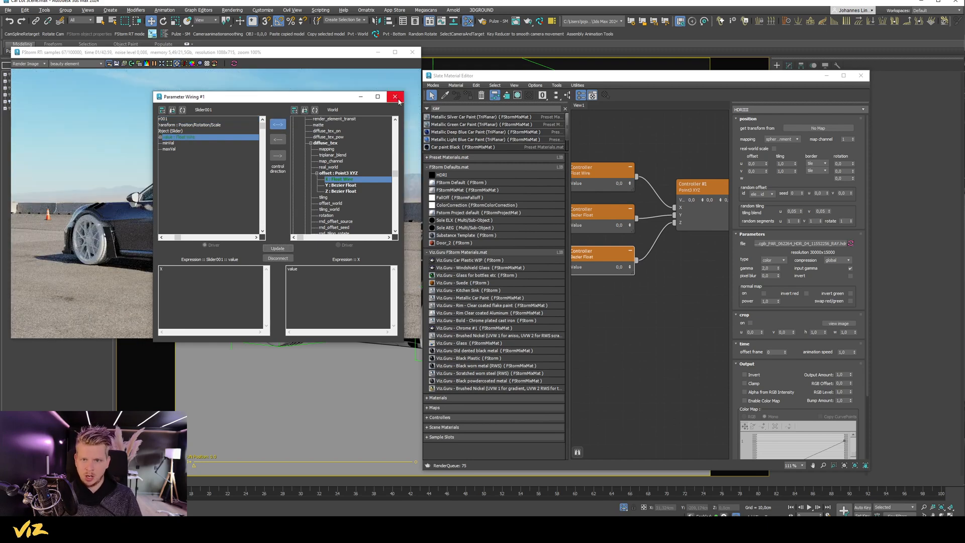
{"action": "left_click", "coordinate": [394, 97]}
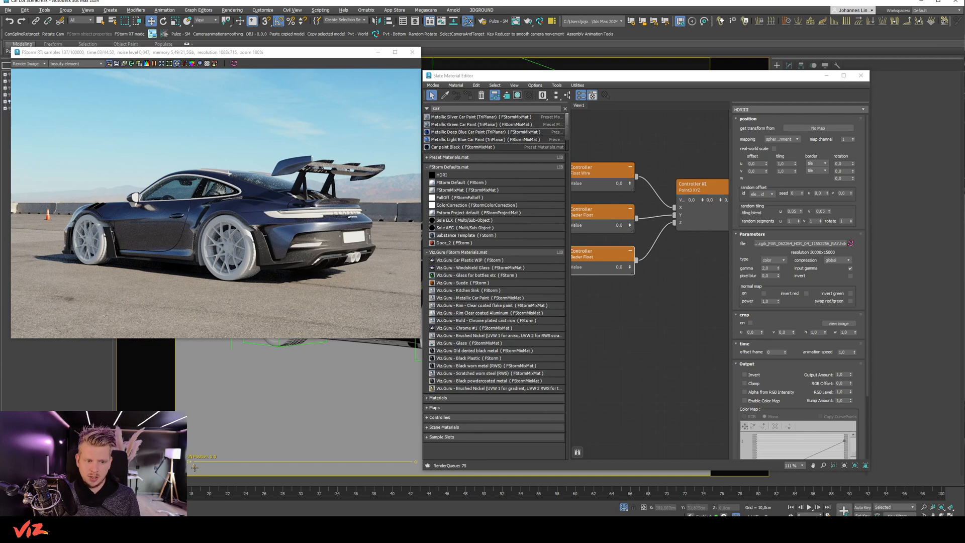